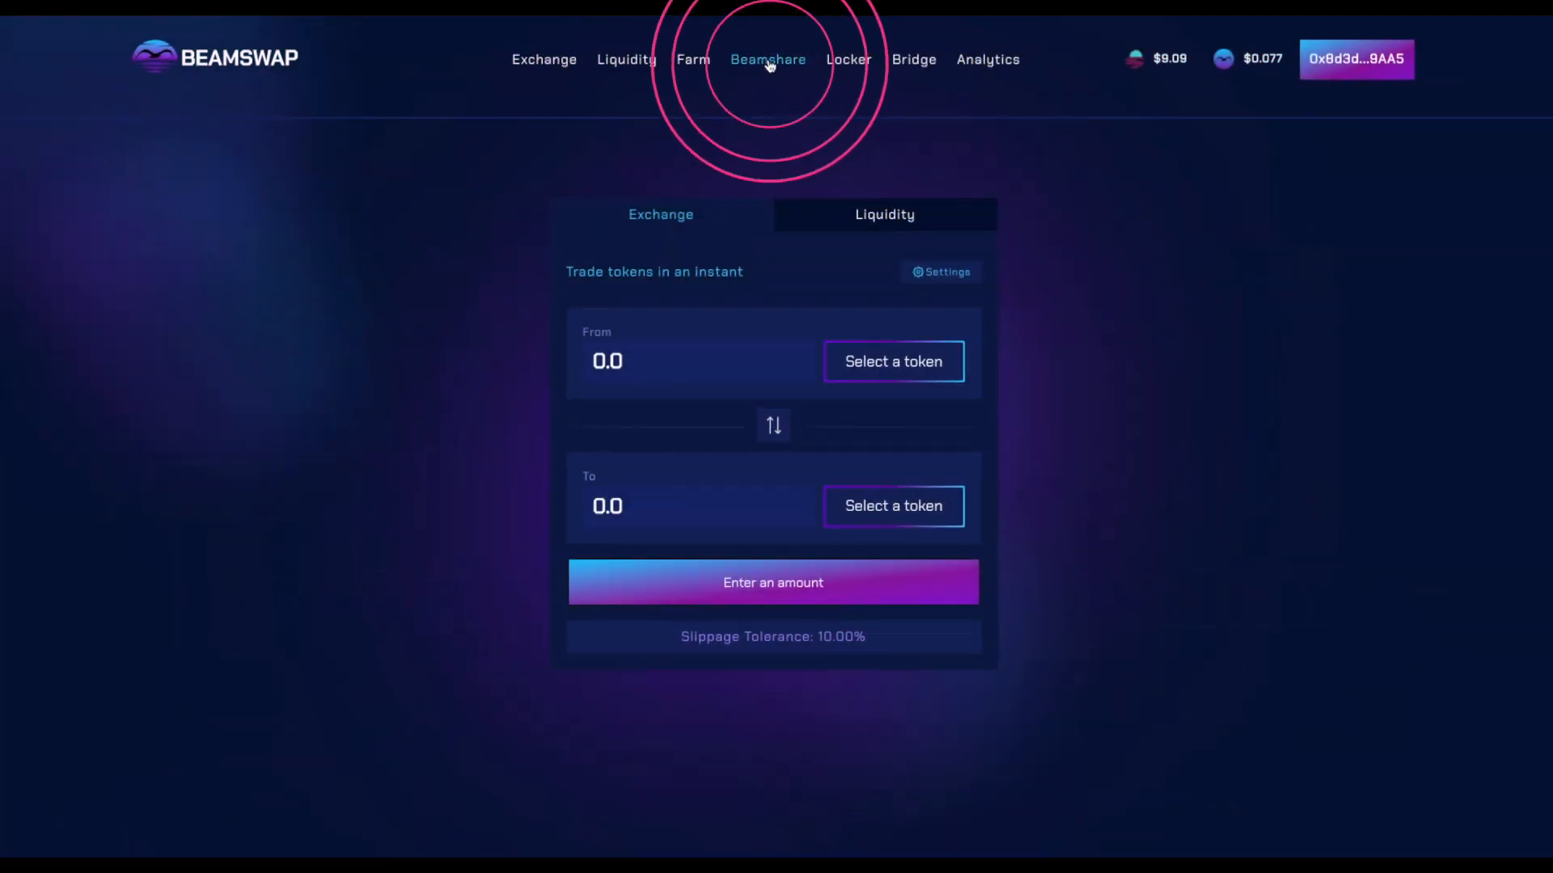
Step: Go to the Beamshare page and enter the maximum 100 GLINT as the stake amount
left_click(764, 59)
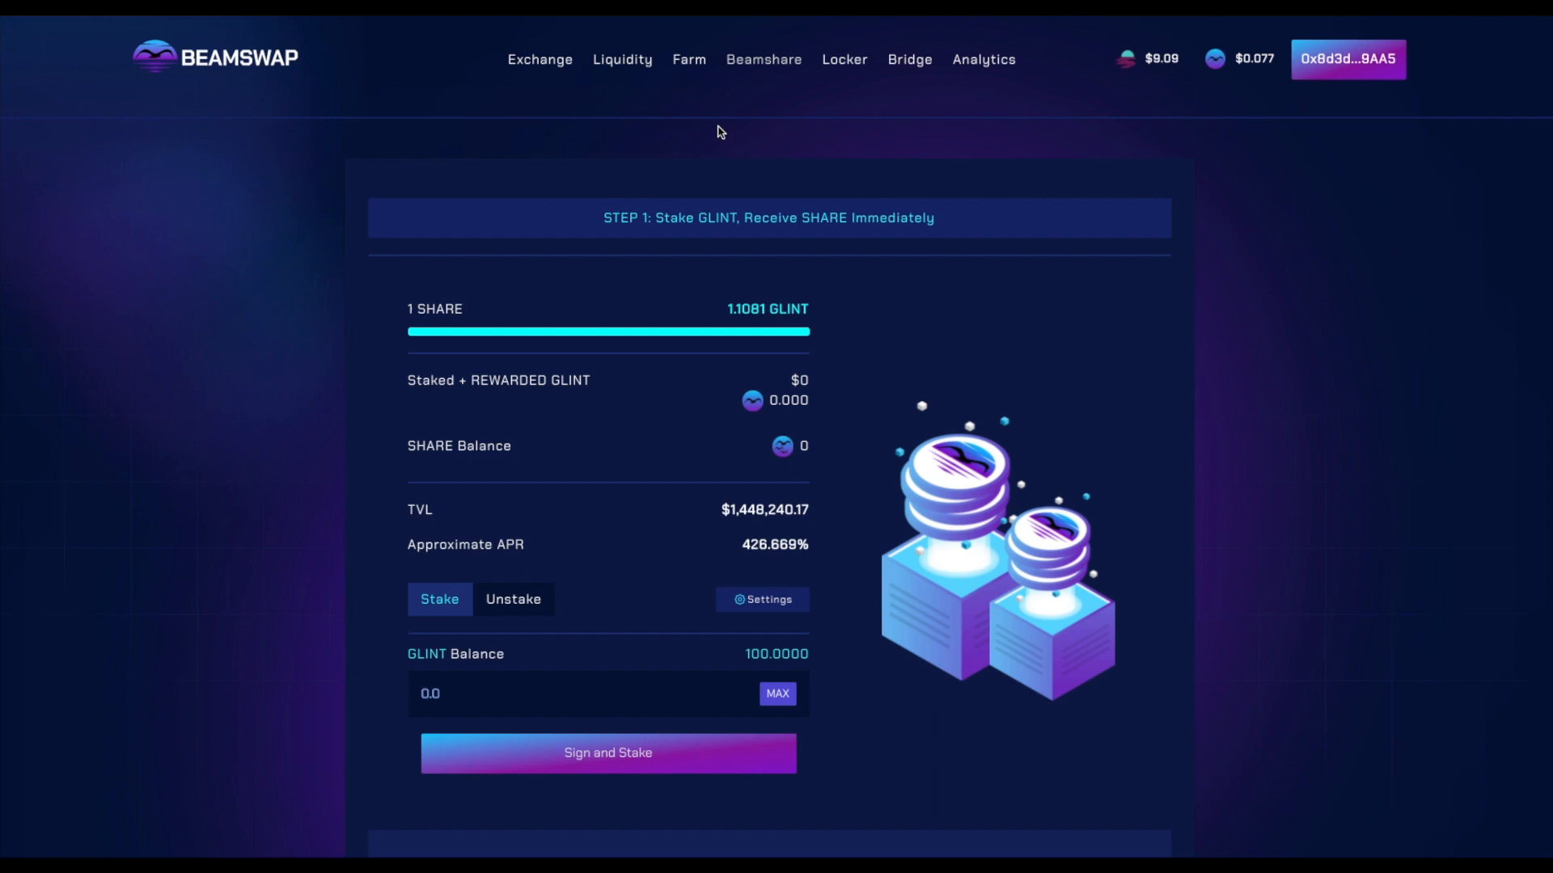
left_click(777, 693)
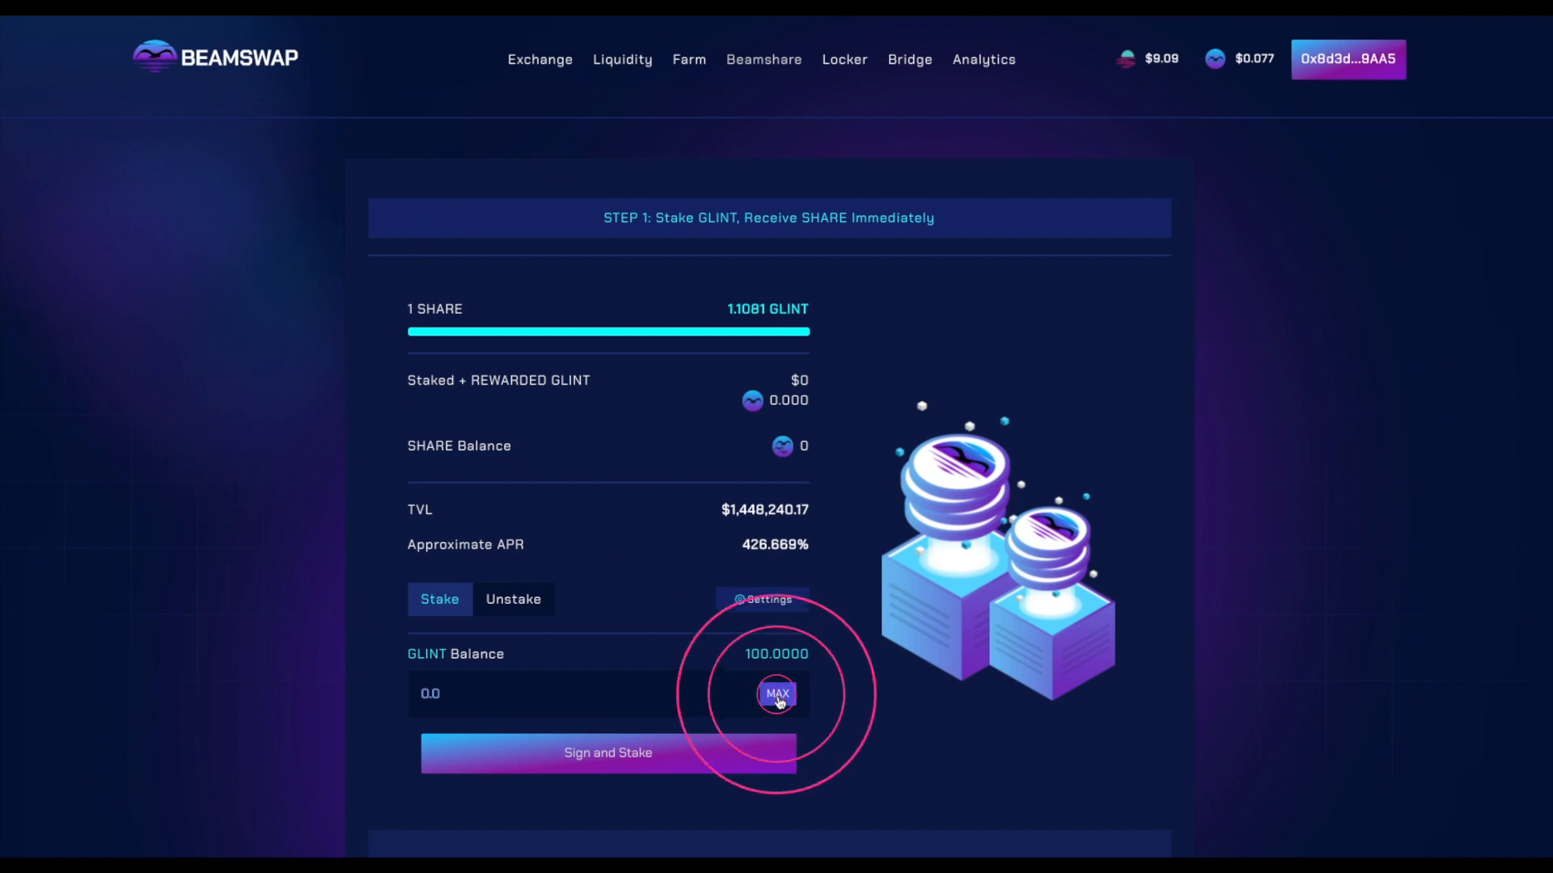
left_click(778, 693)
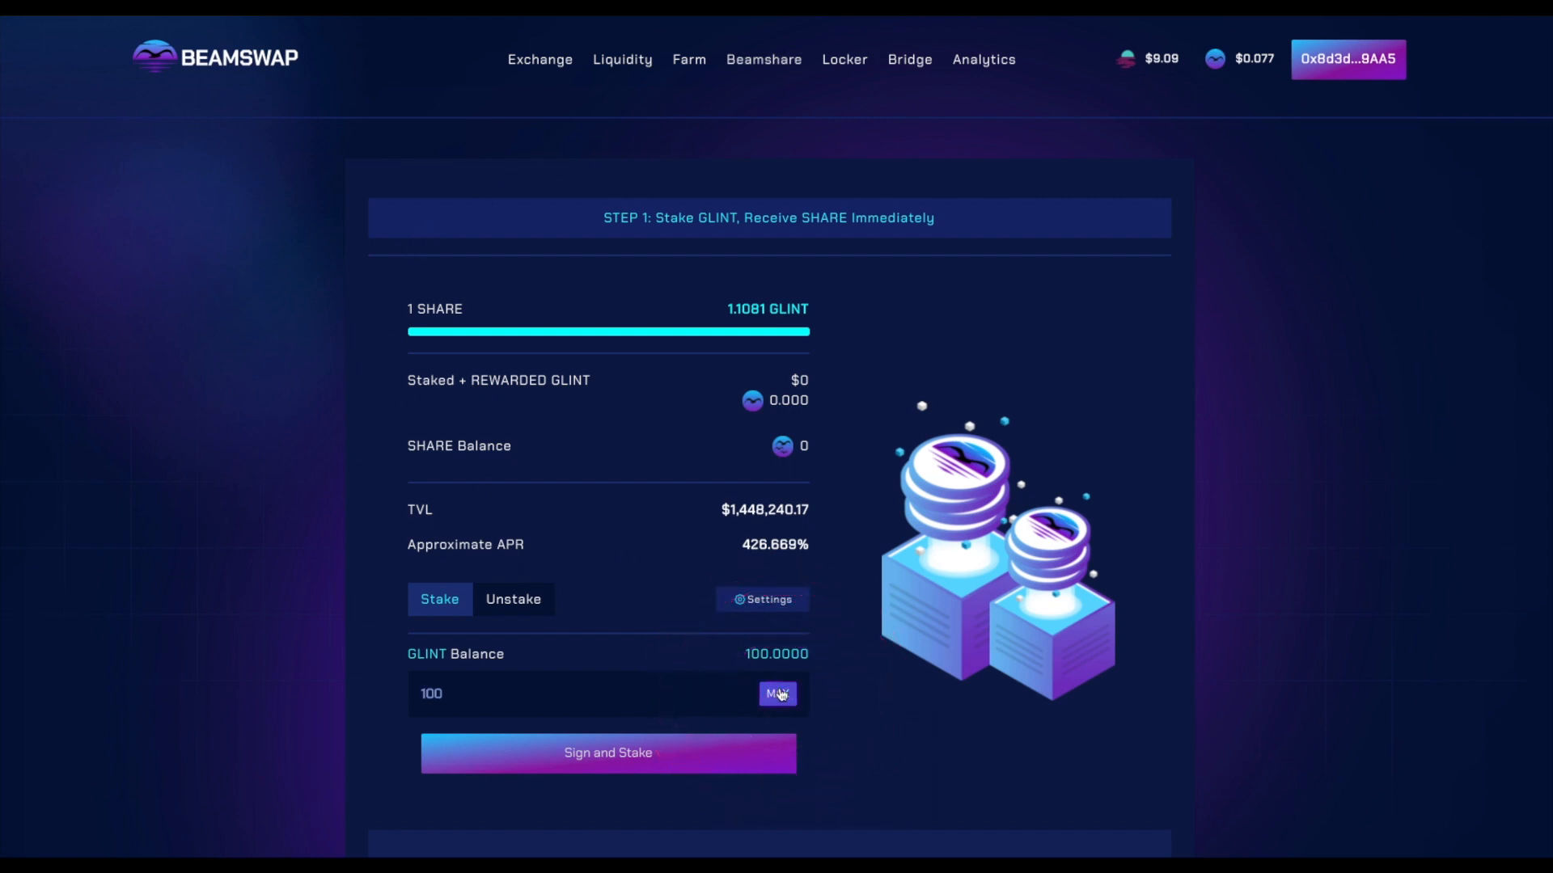
Step: Stake 100 GLINT, signing and confirming in MetaMask to receive 90.239 SHARE
left_click(607, 753)
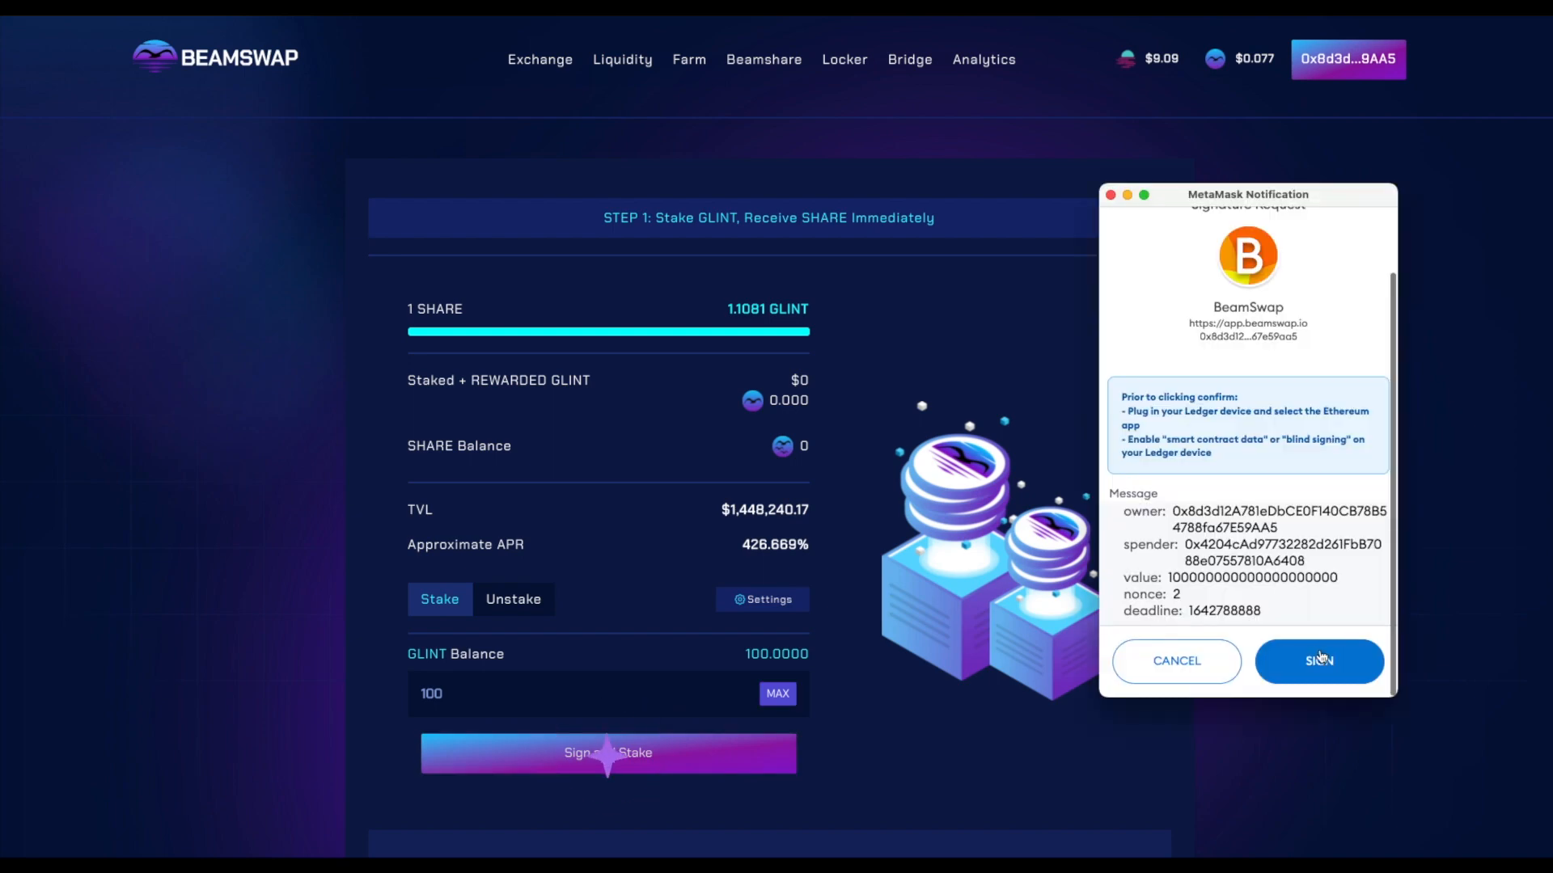
left_click(1318, 661)
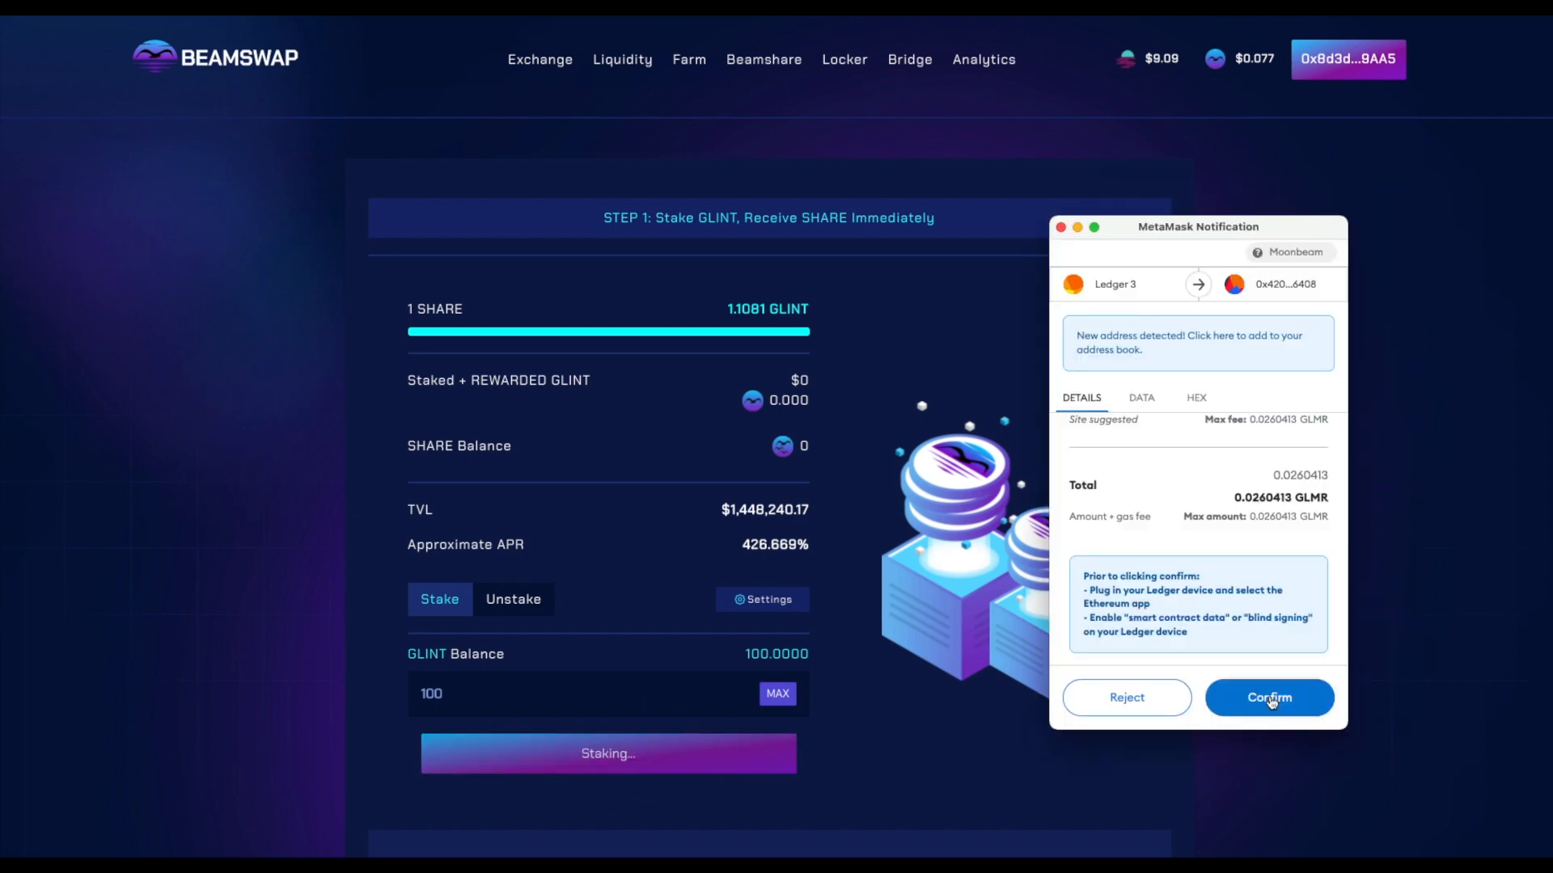
left_click(1268, 697)
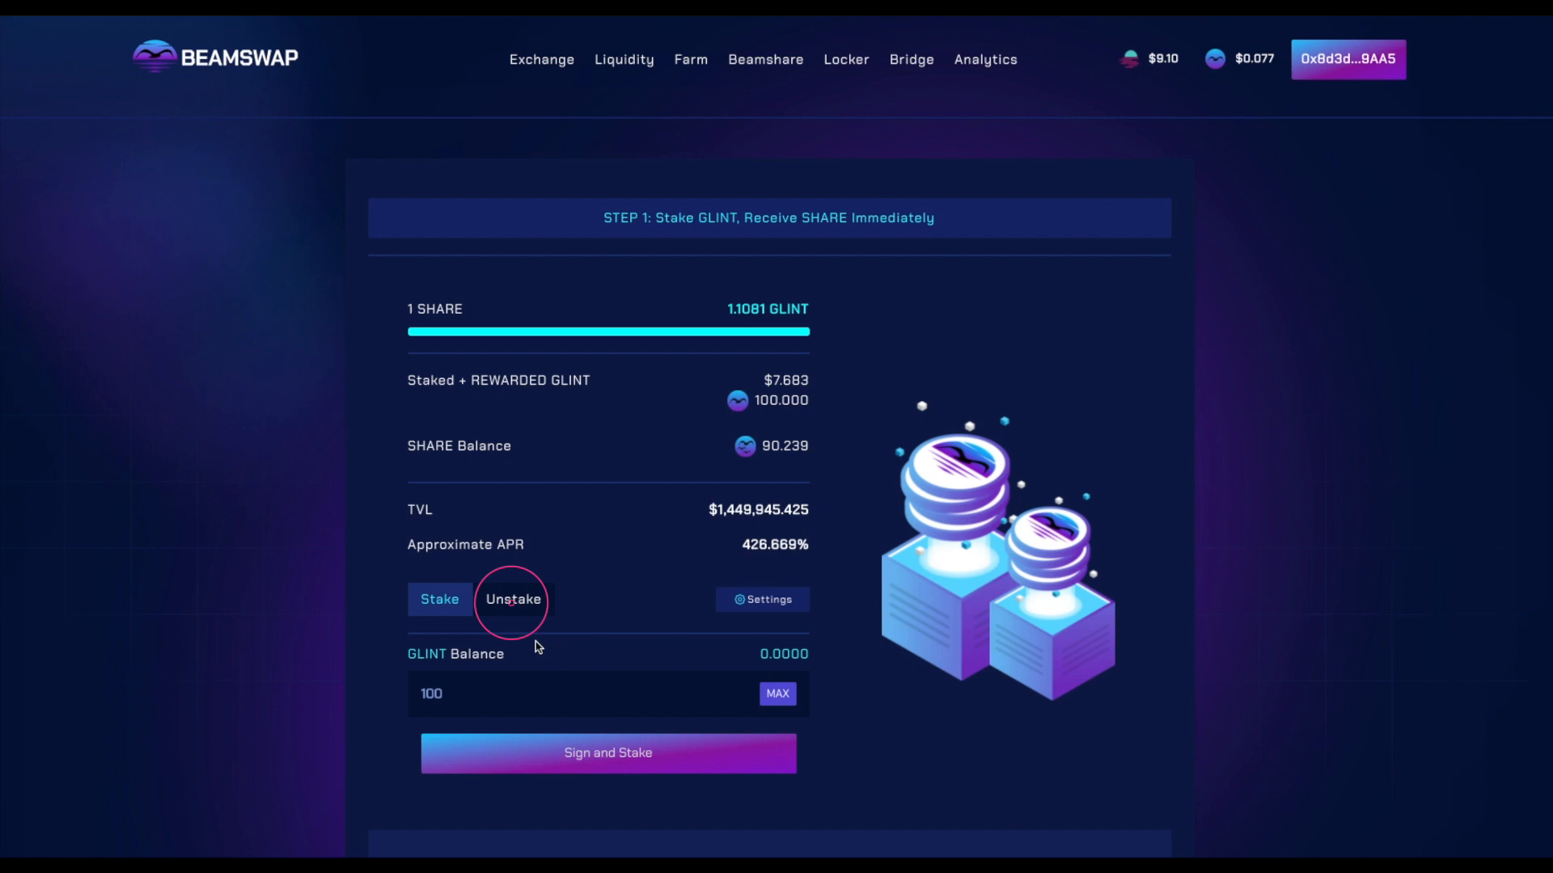
Step: Switch to the Unstake tab and enter the maximum 90.2388 SHARE as the unstake amount
left_click(513, 599)
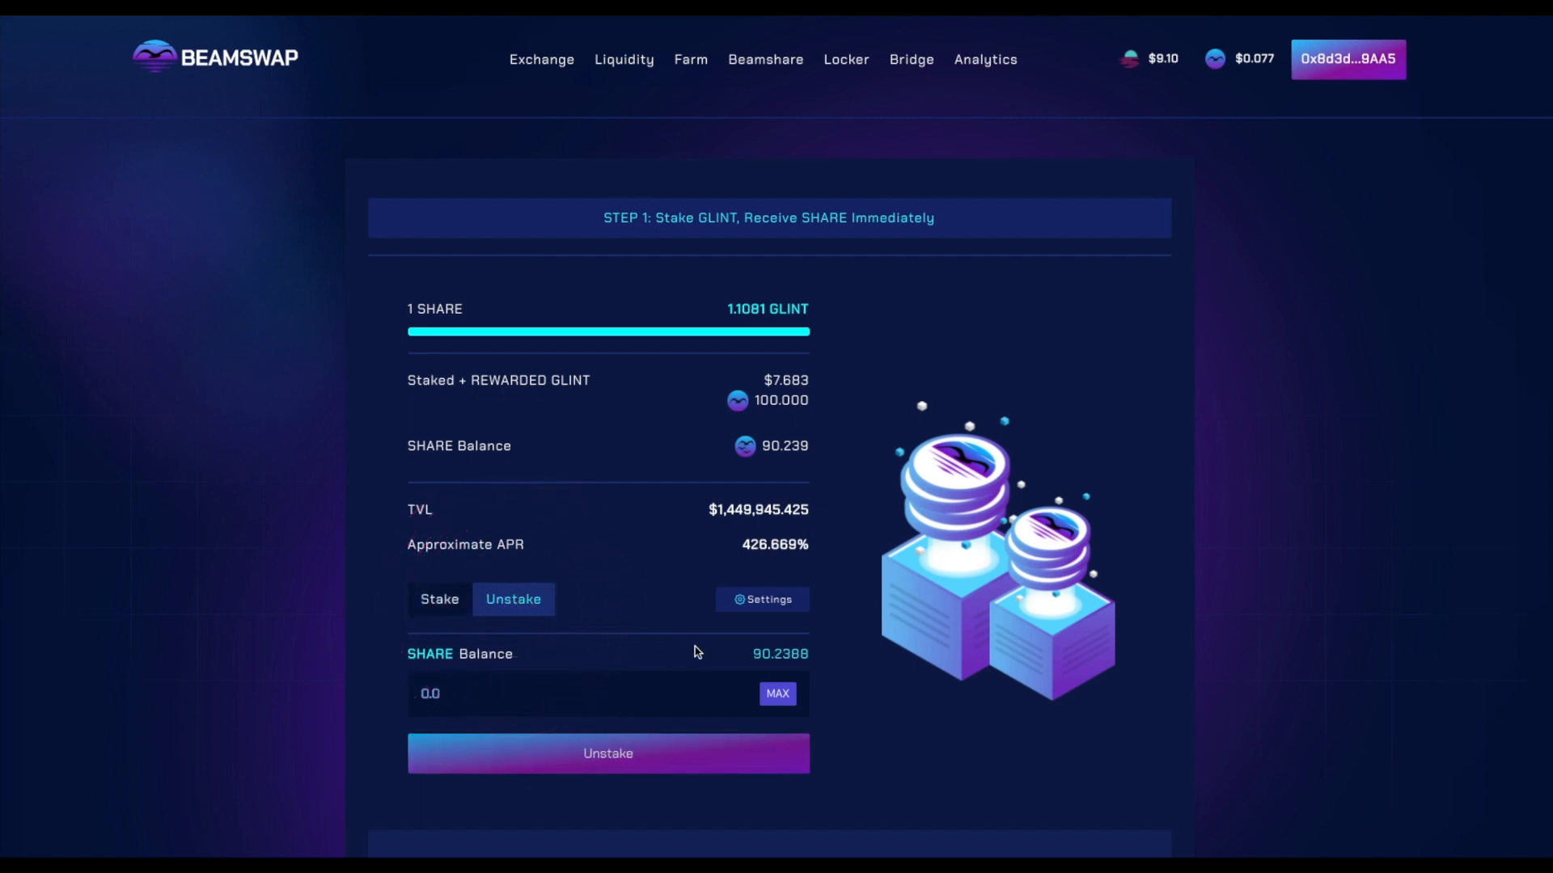
mouse_move(778, 693)
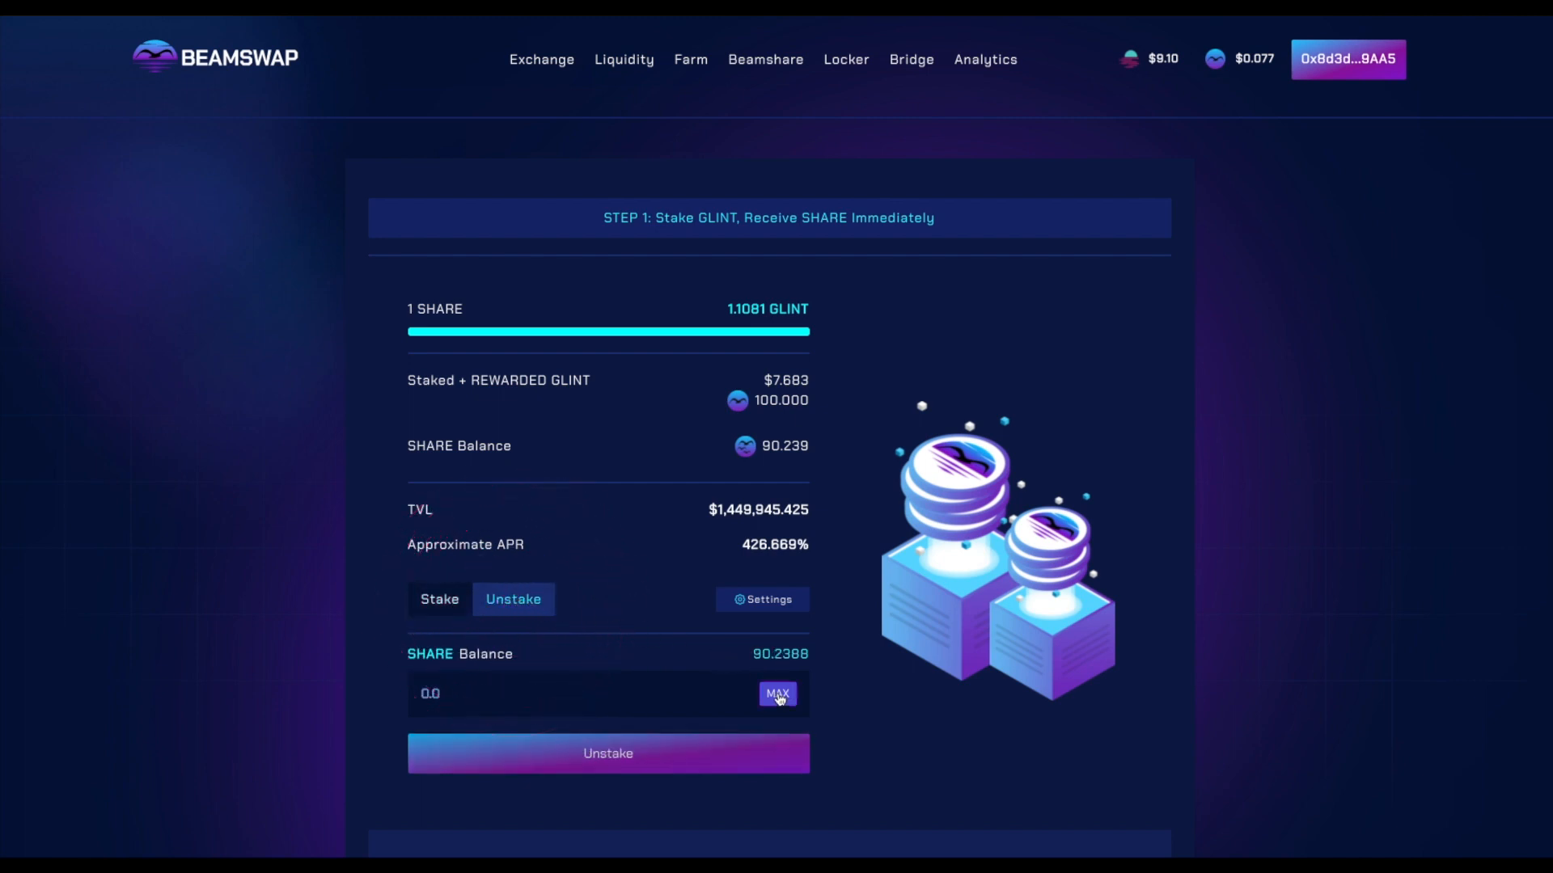
left_click(777, 693)
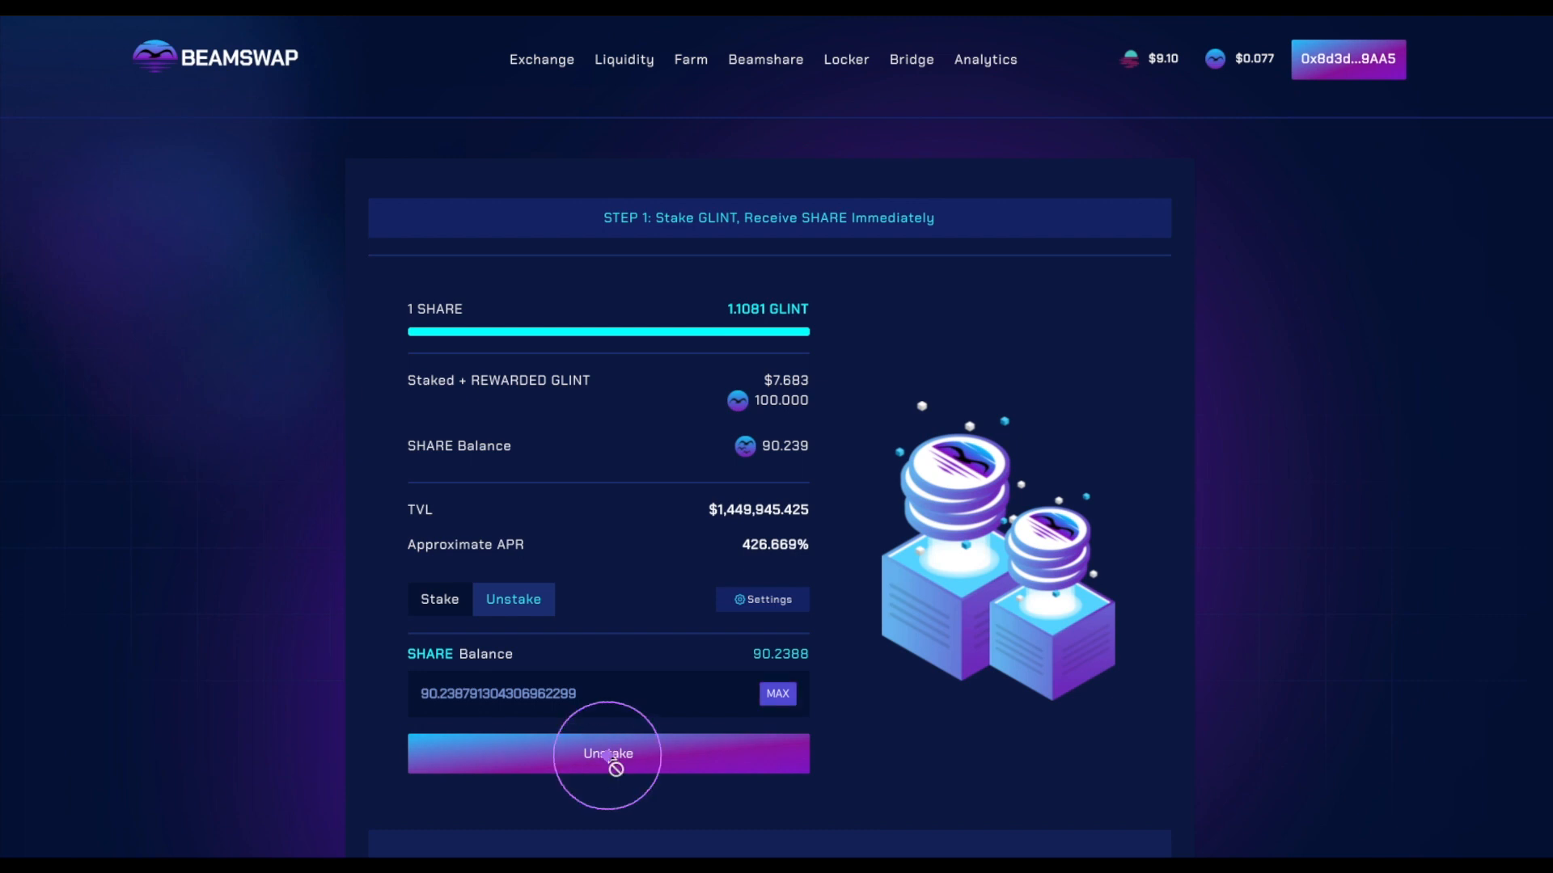